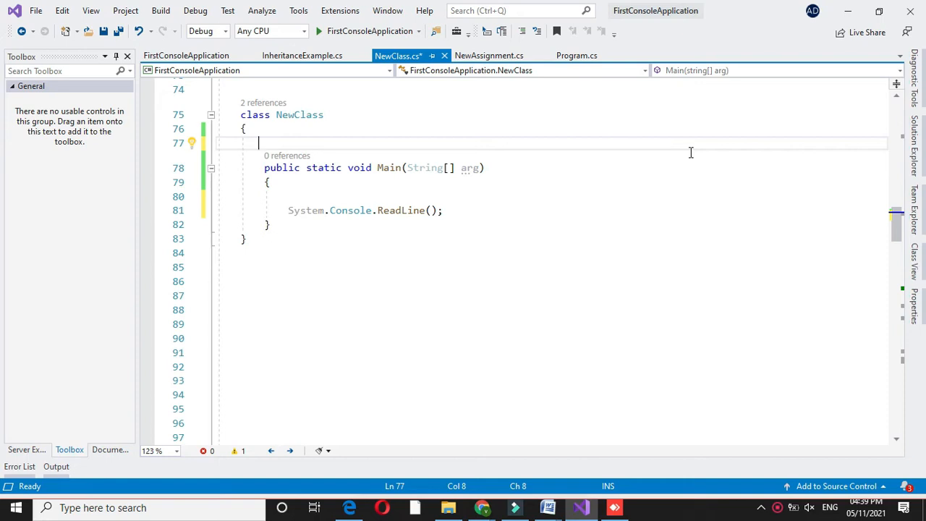
Step: Comment the program's purpose and declare an empty static CharType() method above Main
text(//program to che)
text(sttt)
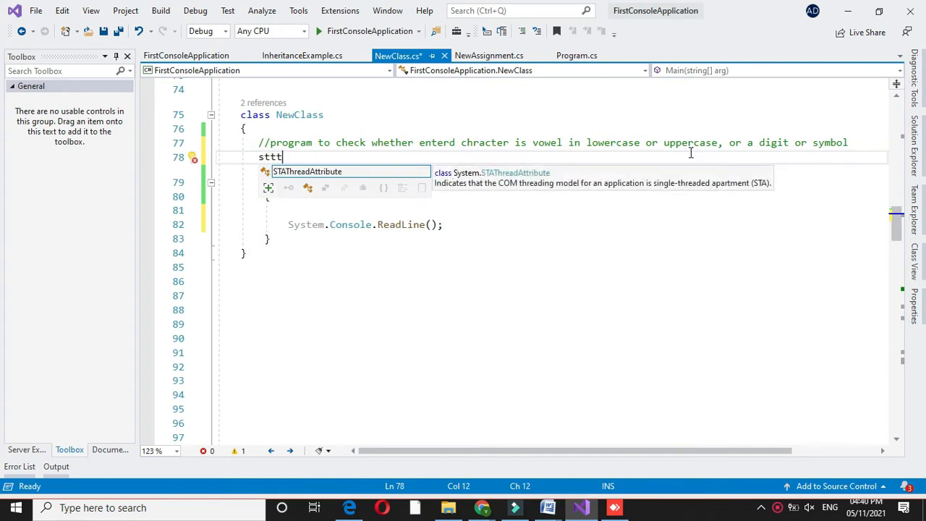
text(static void Char)
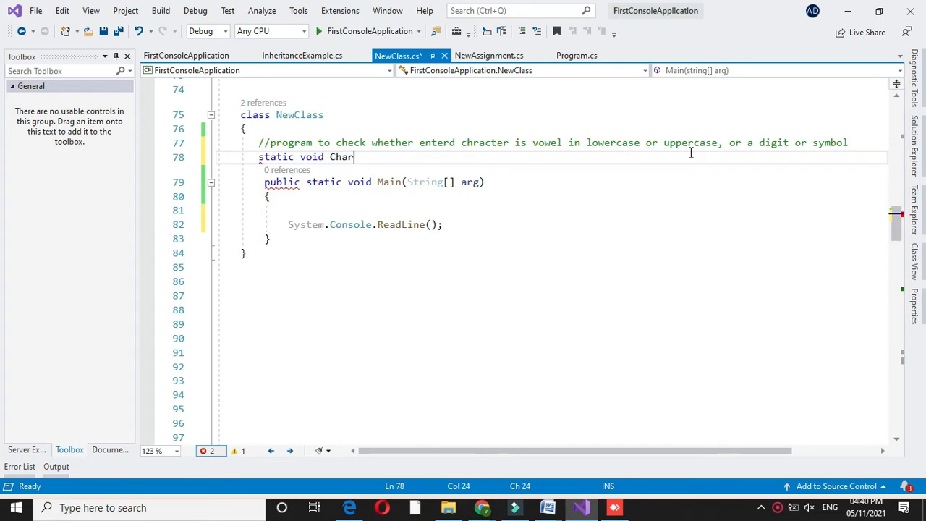
text(Type())
text({)
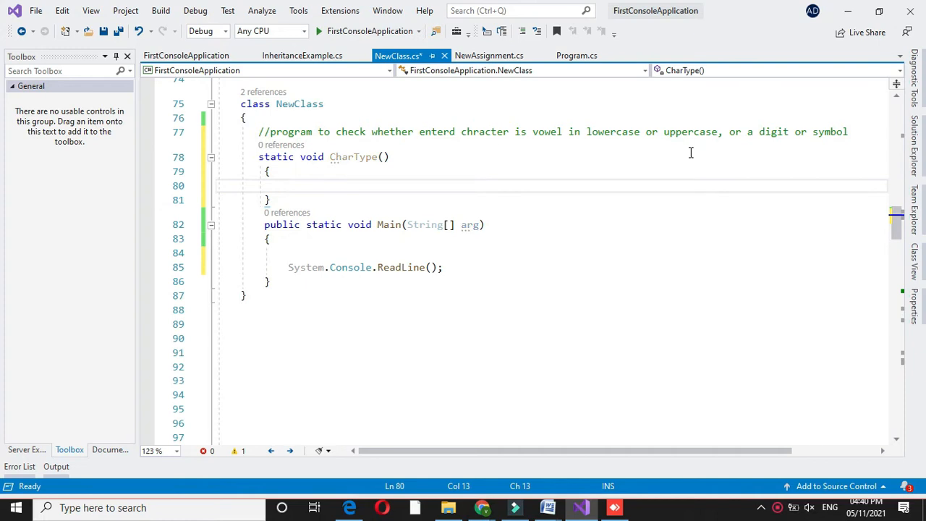
Step: Declare char c and print the "Enter Character" prompt in CharType
text(char)
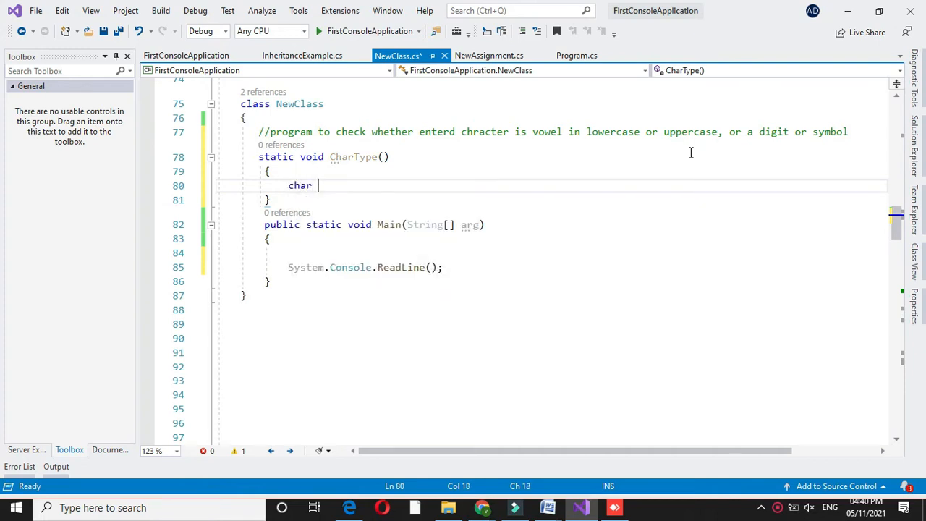
text(c;)
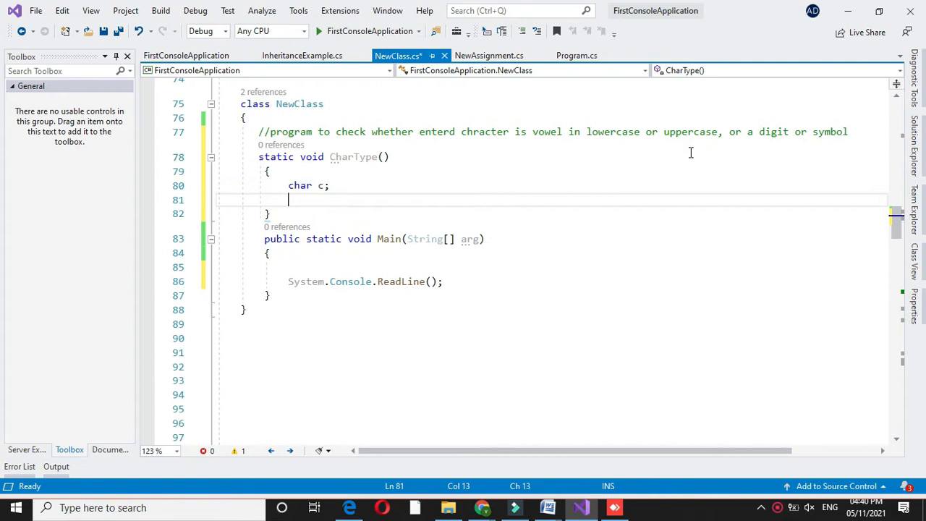
text(console.WriteLine()
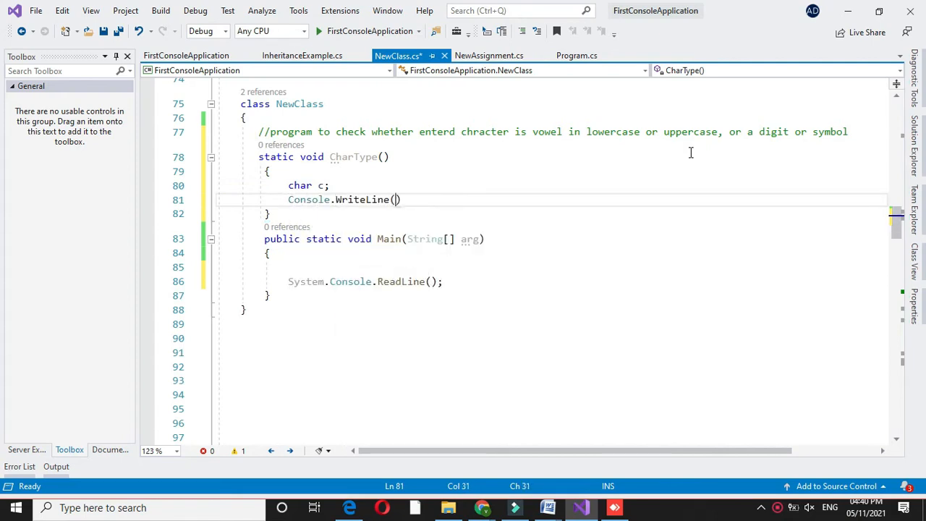
text("Enter Character");)
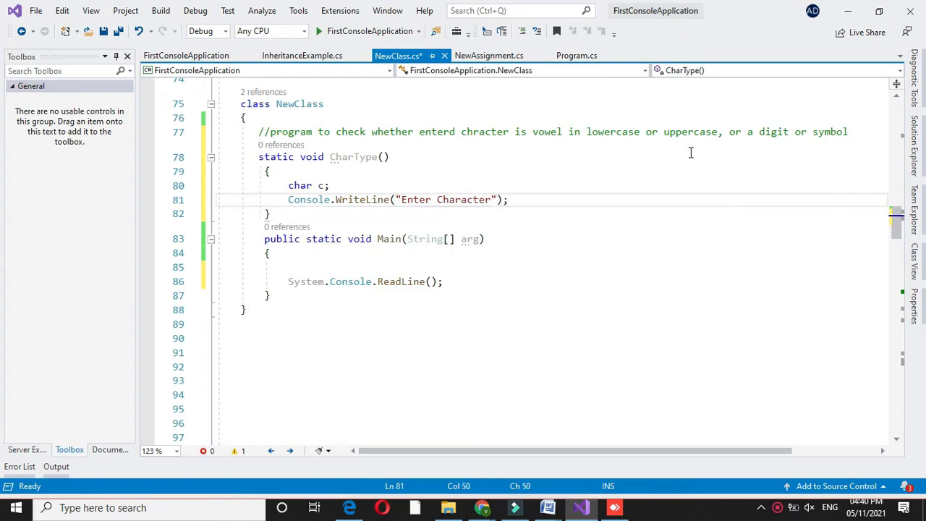
Step: Read the entered line into c via Convert.ToChar(Console.ReadLine())
text(c)
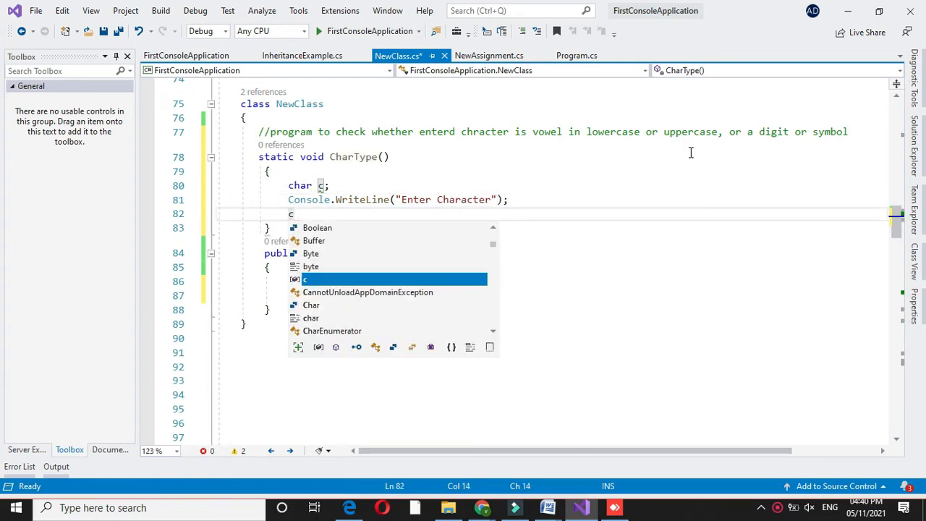
text(=c)
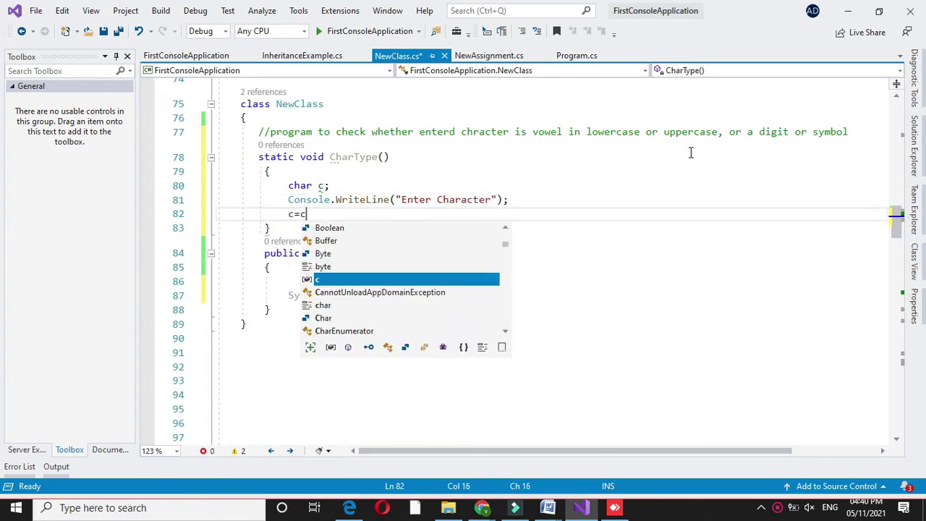
text(o)
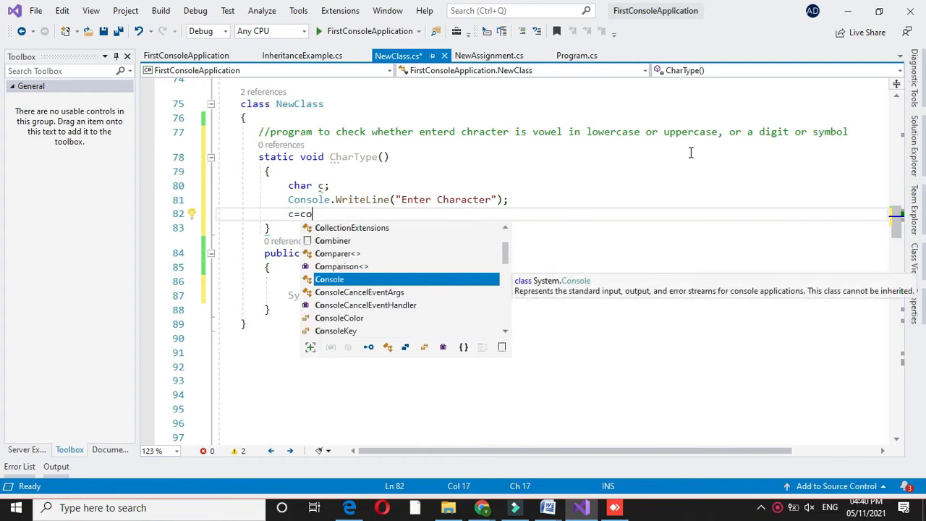
text(nvert.)
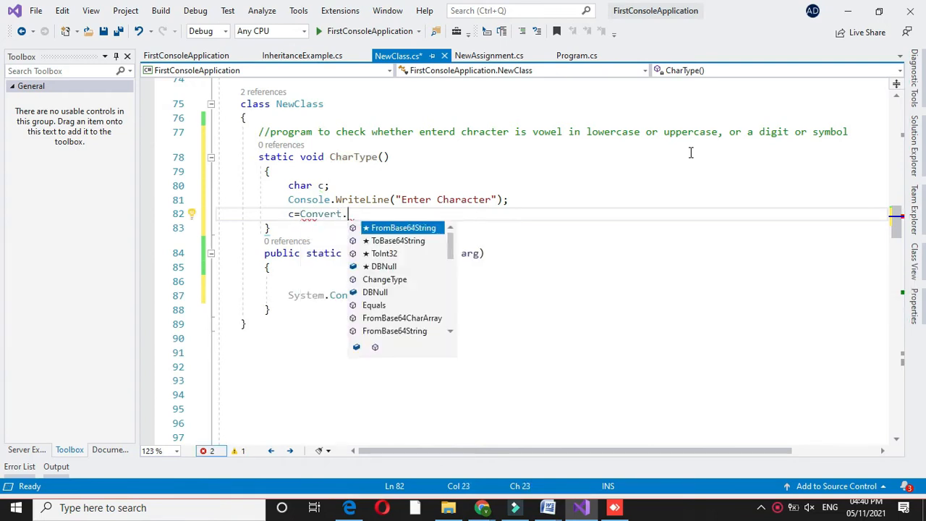
text(ToChar(Console.r)
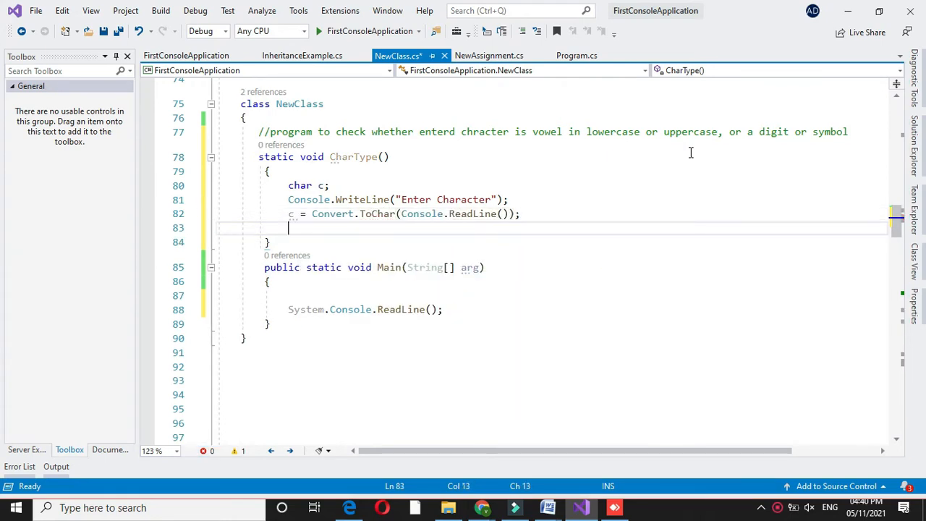
Step: Write the if condition testing c against lowercase vowels 'a', 'e', 'i', 'o', 'u'
text(if)
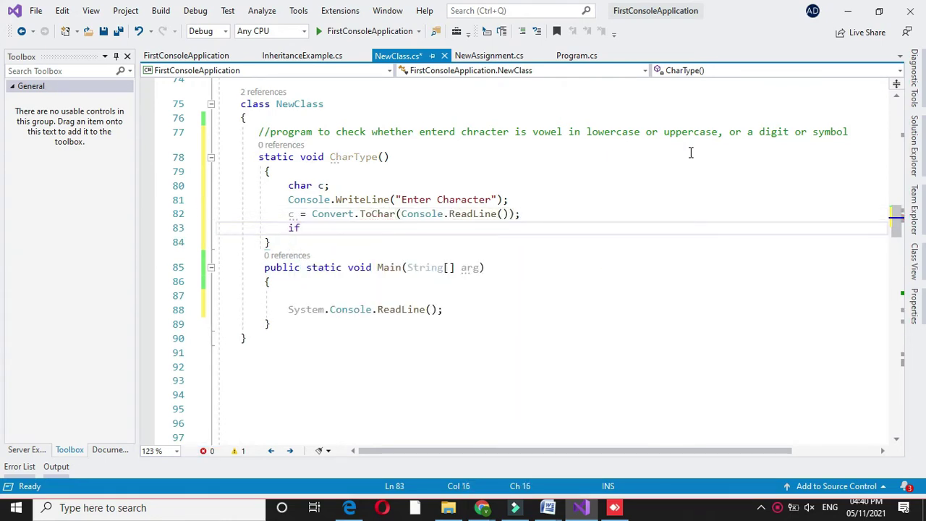
text(((c)))
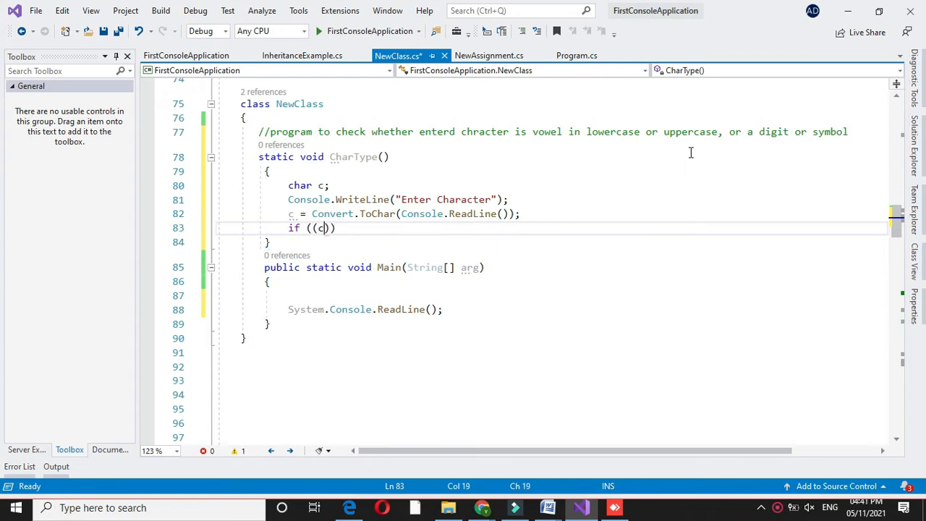
text(=='a' ||)
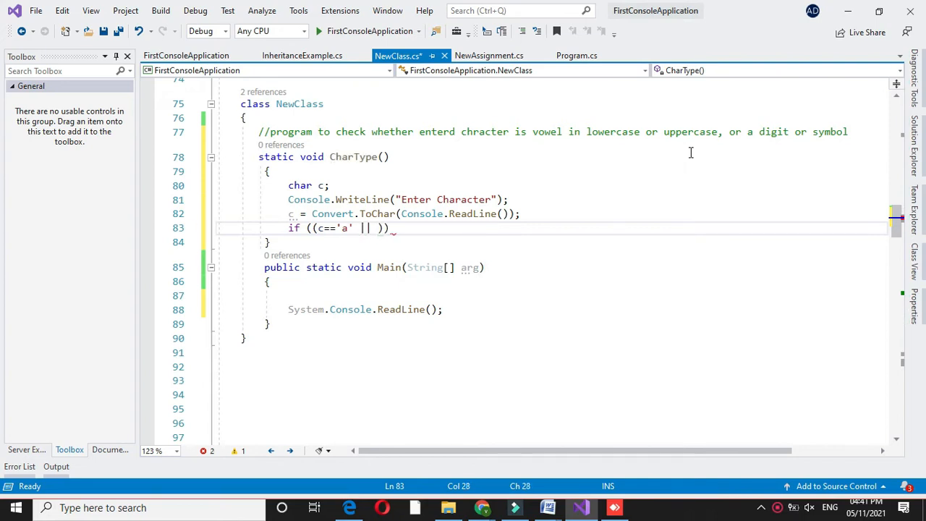
text(c=='e' ||)
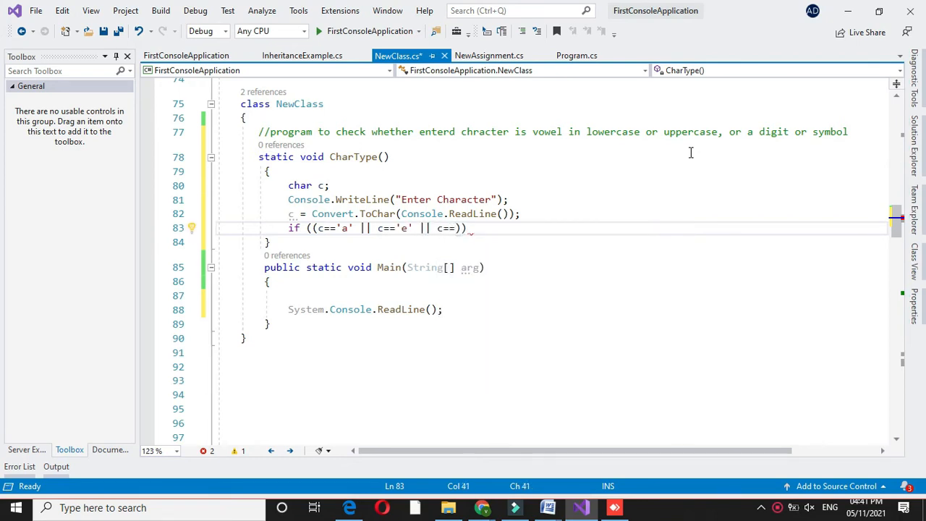
text(c=='i')
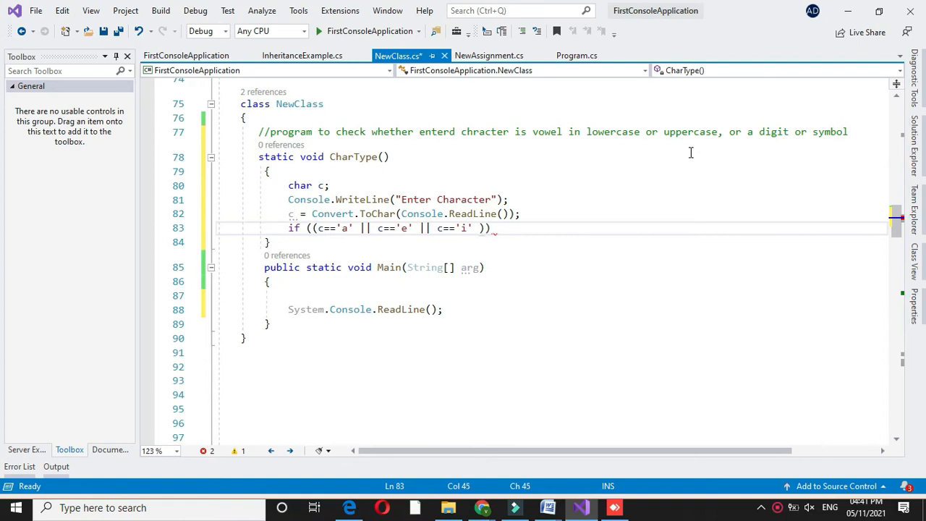
text(|| c==')
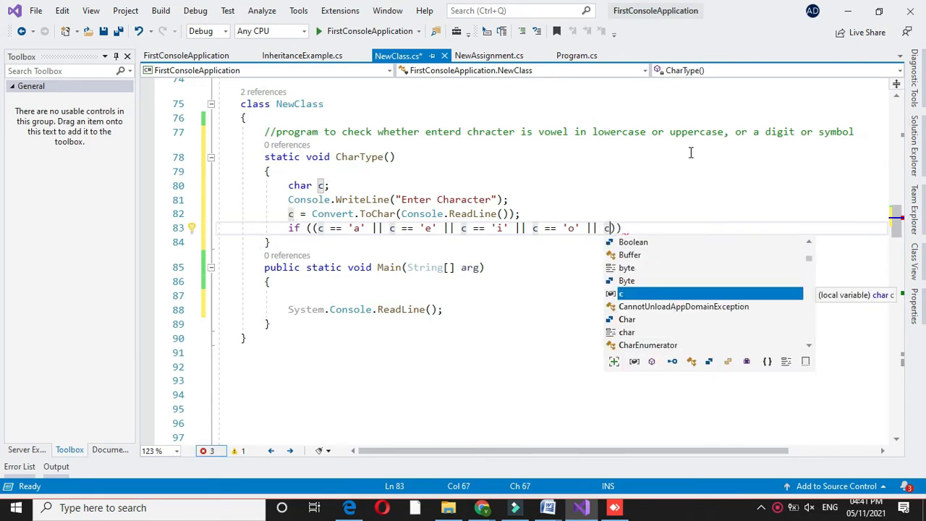
text(=='u')))
text({)
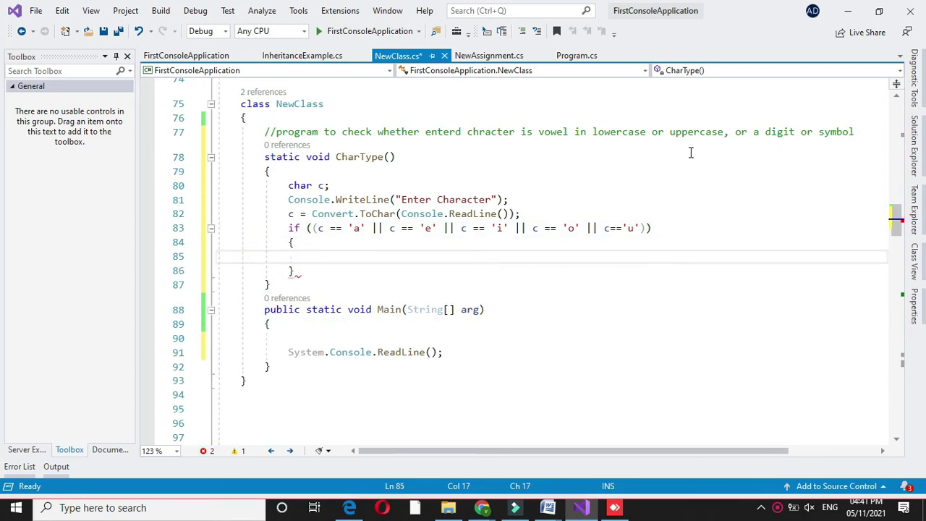
Step: Begin the Console.WriteLine message "It is a Lower case Vowel" inside the block
text(console.WriteLine(""))
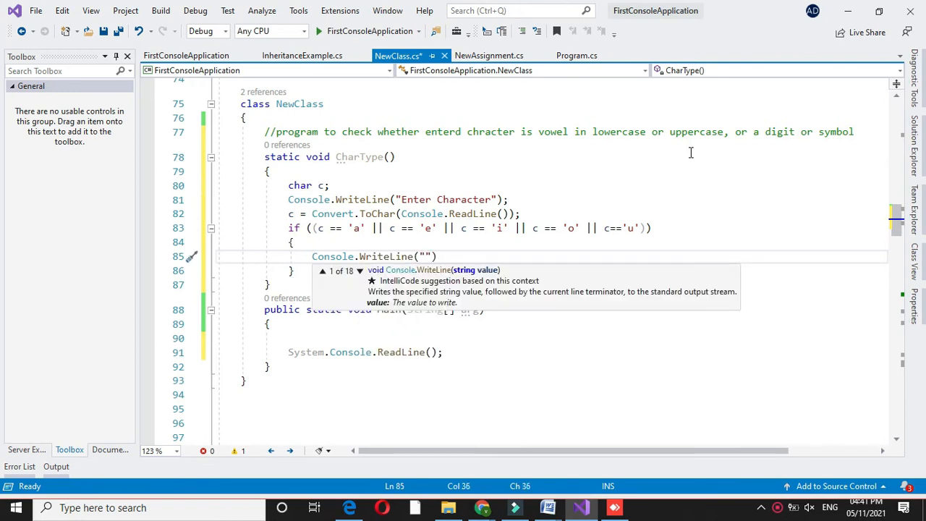
text(It is a Lower case Vowel)
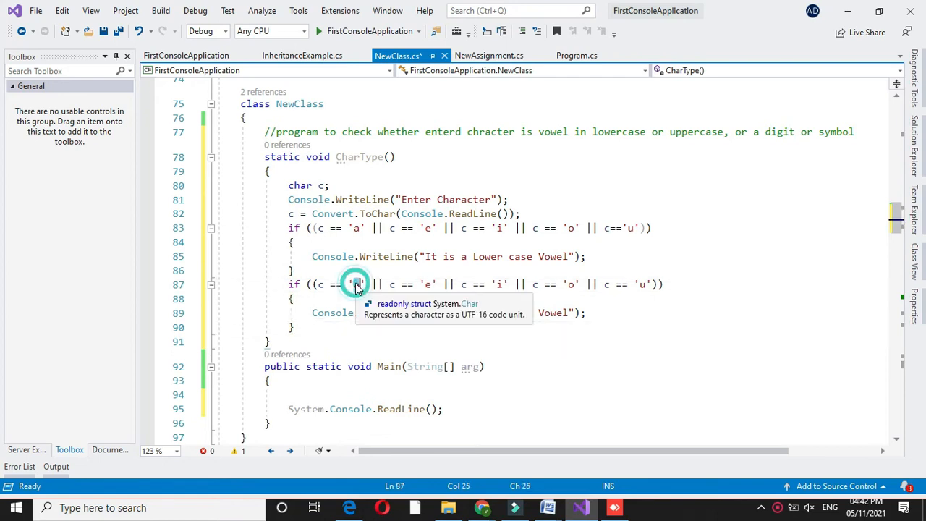
Step: Change the second block to compare 'A','E','I','O','U' and report "It is a Upper case Vowel"
text(A)
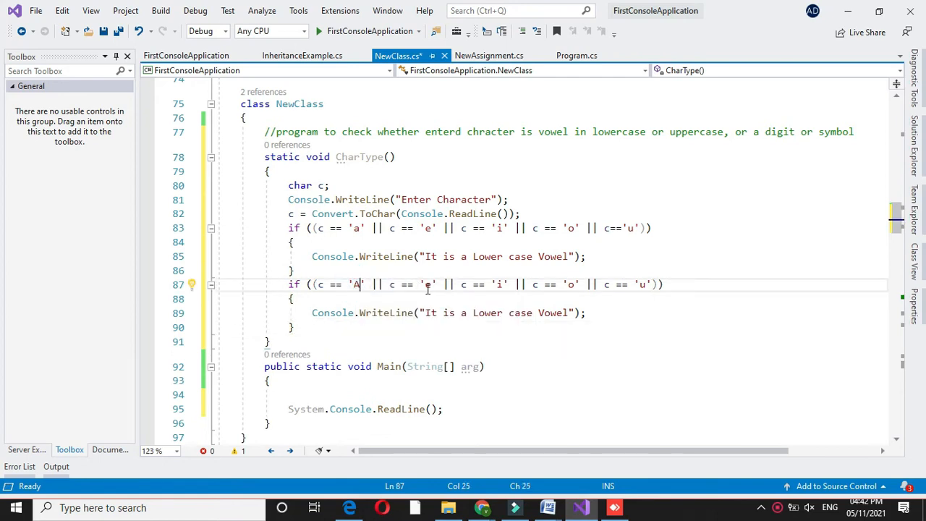
text(A)
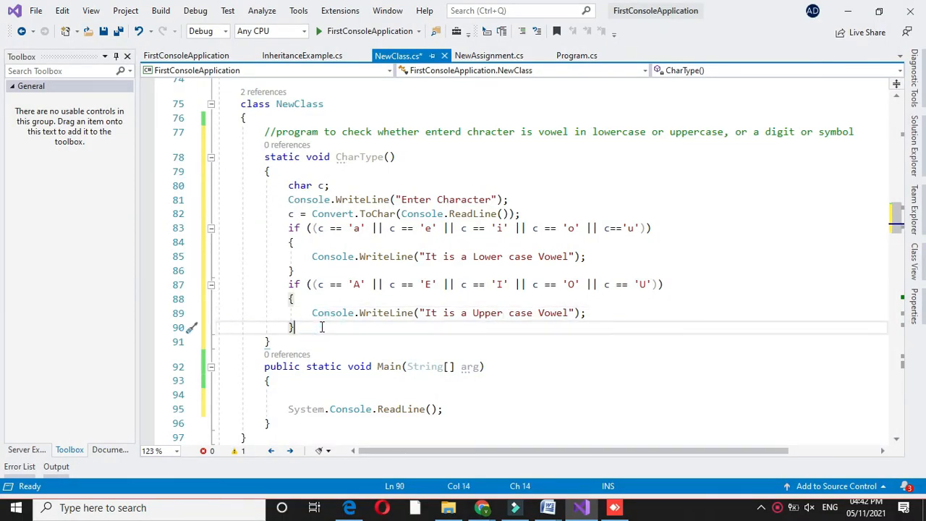
key(Enter)
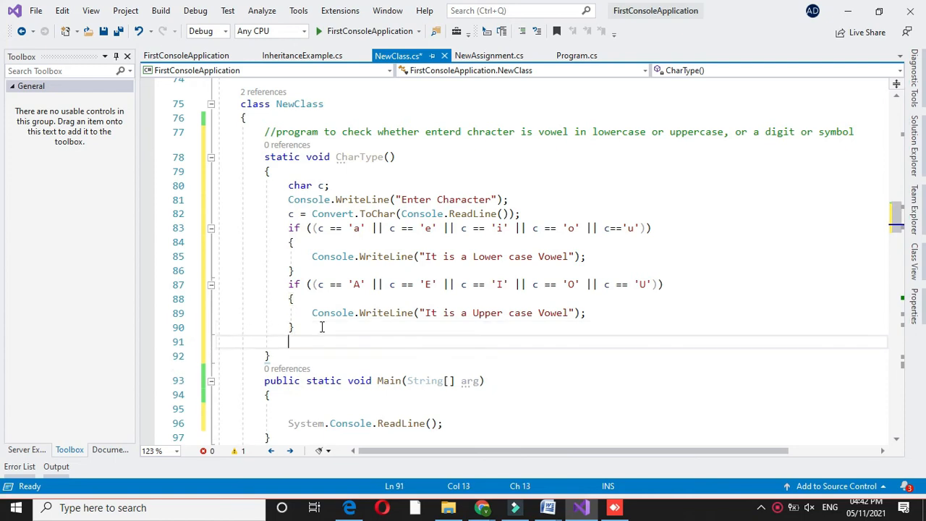
Step: Add an else-if branch for c between '0' and '9' printing "It is a digit"
text(else if ()
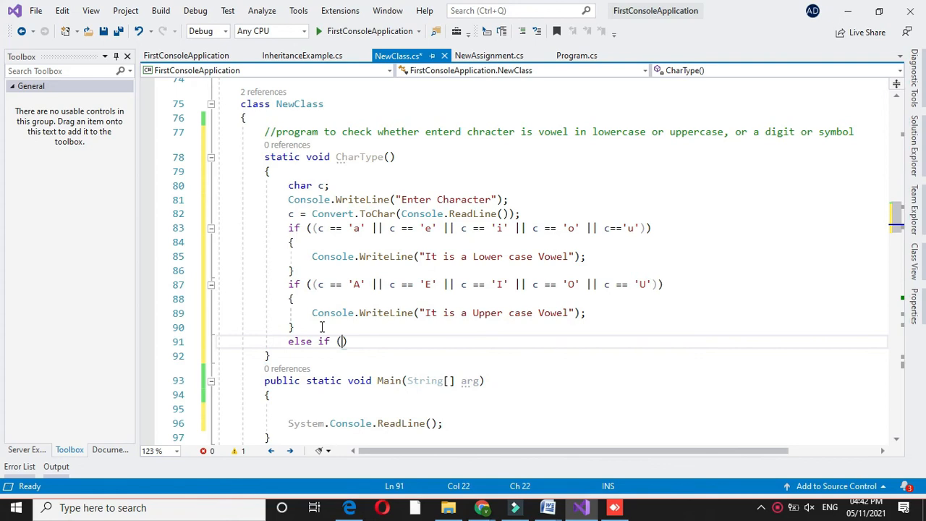
text(c>)
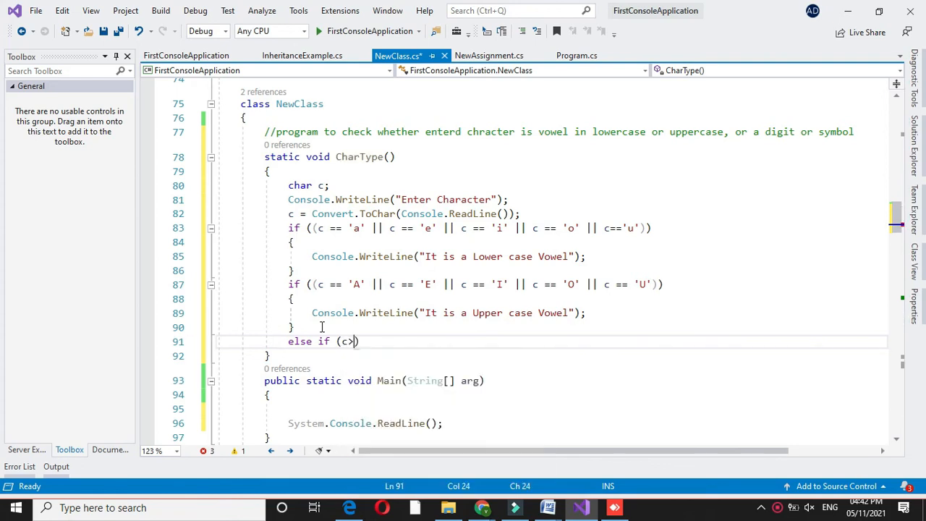
text(='0')
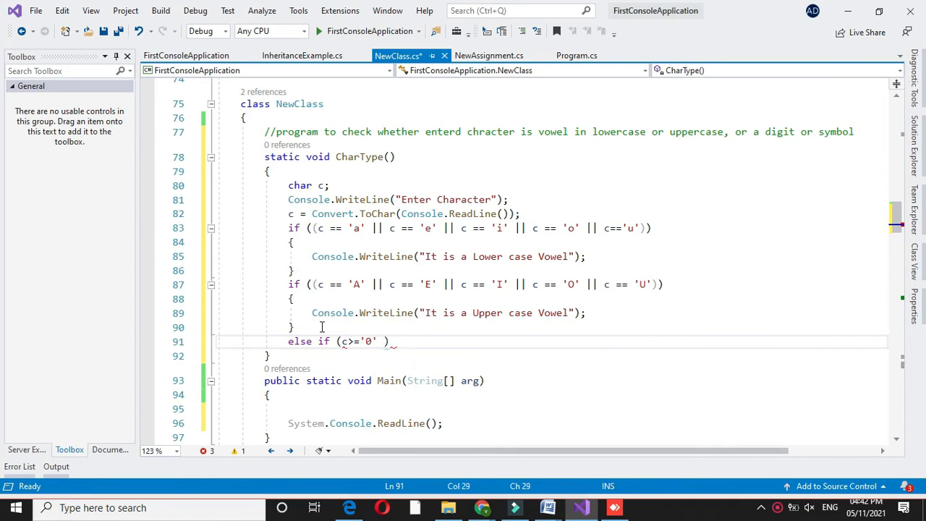
text(&&)
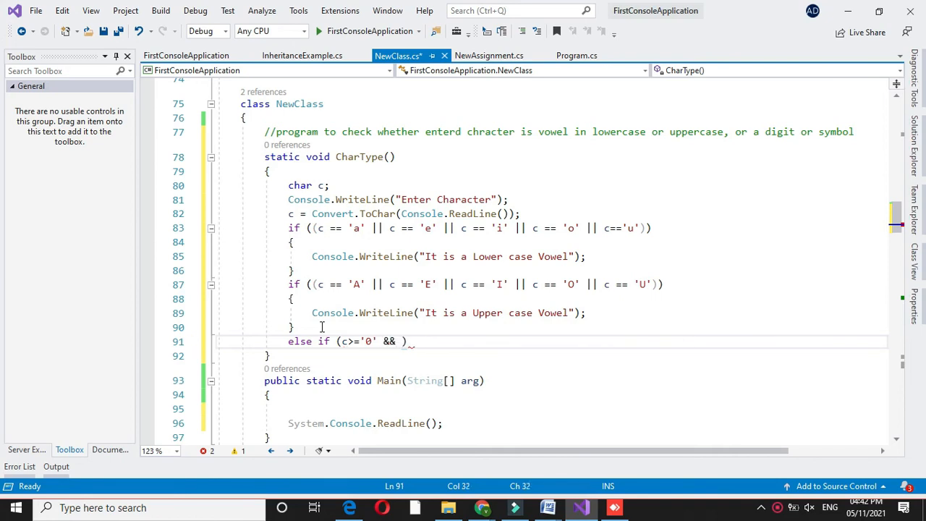
text(c<=')
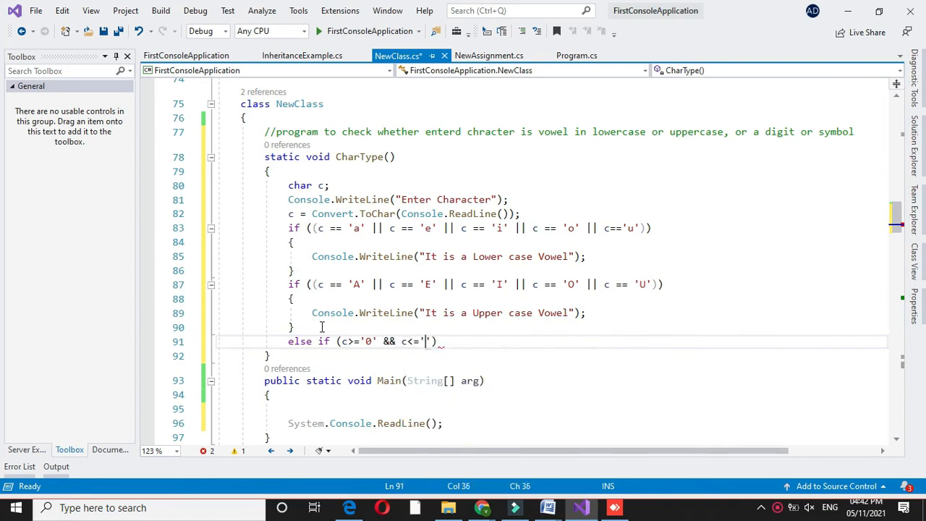
text(9)
key(Enter)
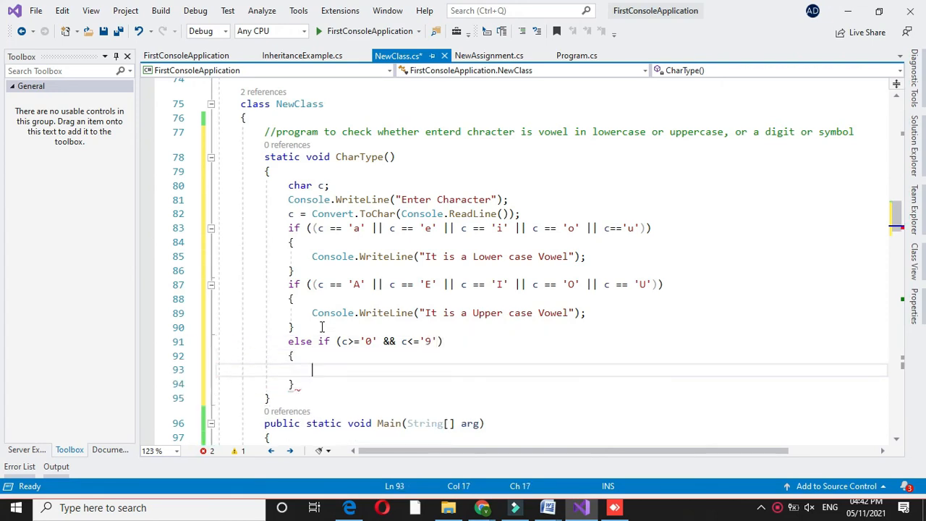
text(Console.WriteLine)
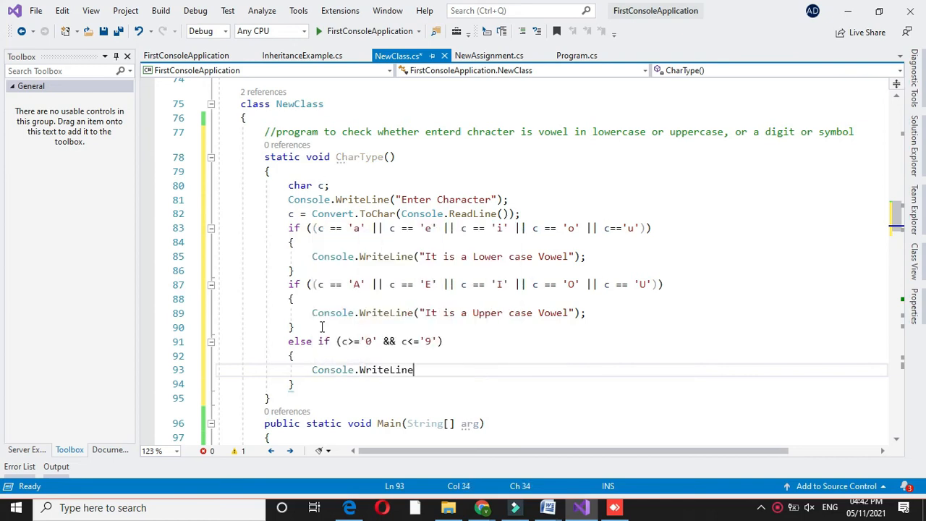
text(("It is a digit");)
text(else)
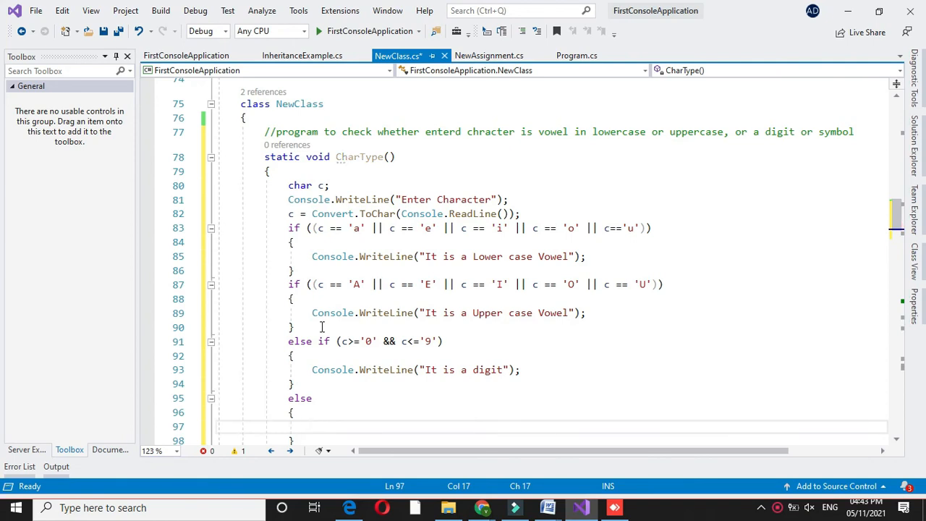
Step: Add the else branch printing "It is another character" and call CharType() from Main
text(cons)
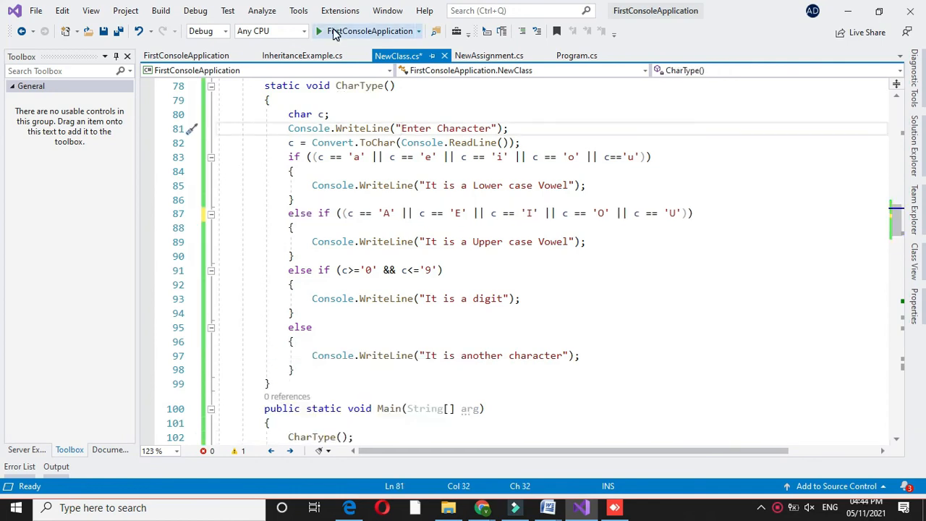
Step: Run the console program and enter a, confirming the lowercase vowel result
click(315, 30)
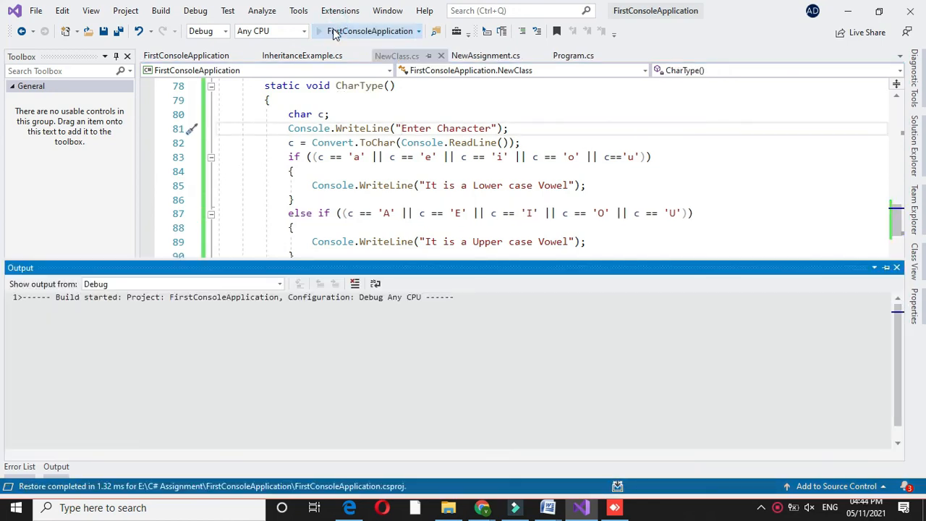
click(312, 31)
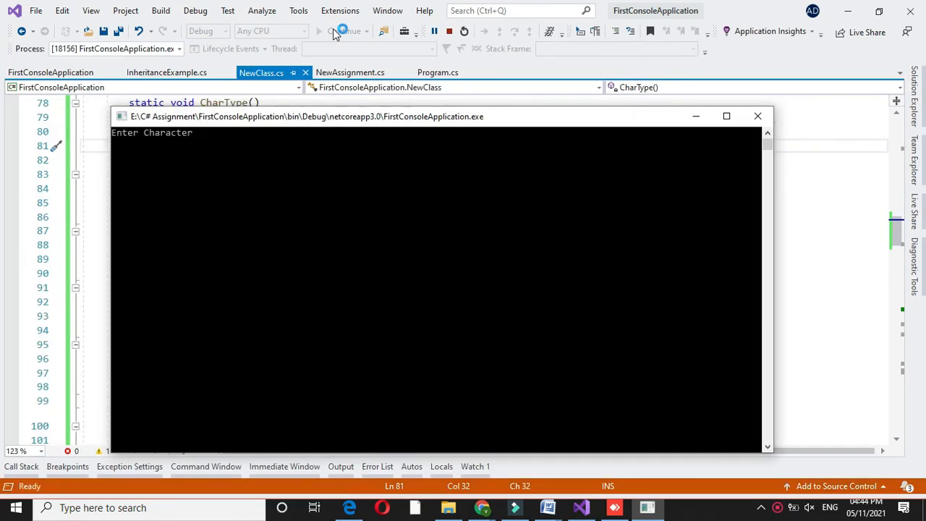
text(a)
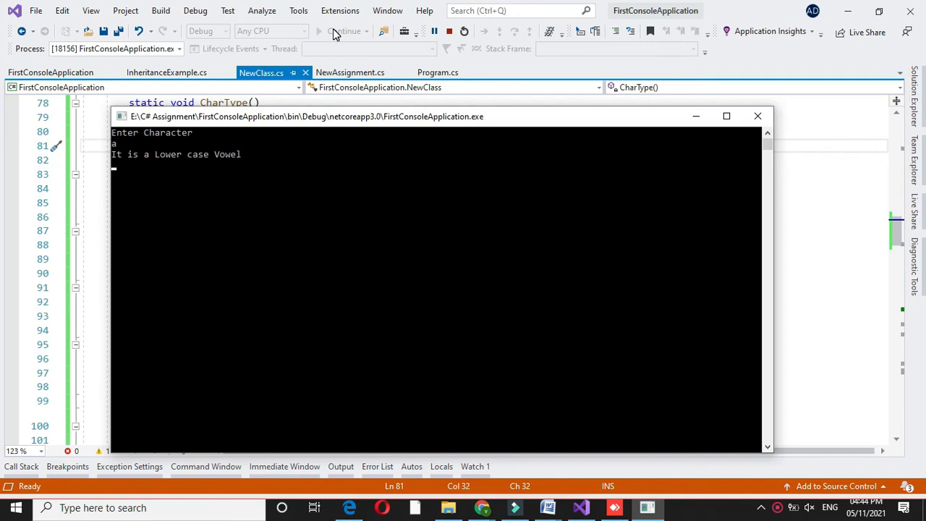
Step: Run again with E, confirming the uppercase vowel result, and close the console
click(338, 31)
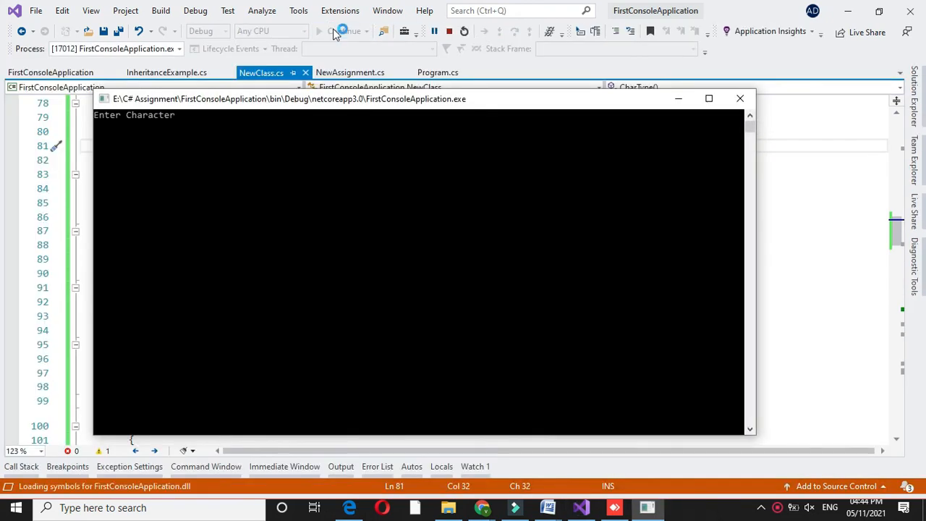
text(E)
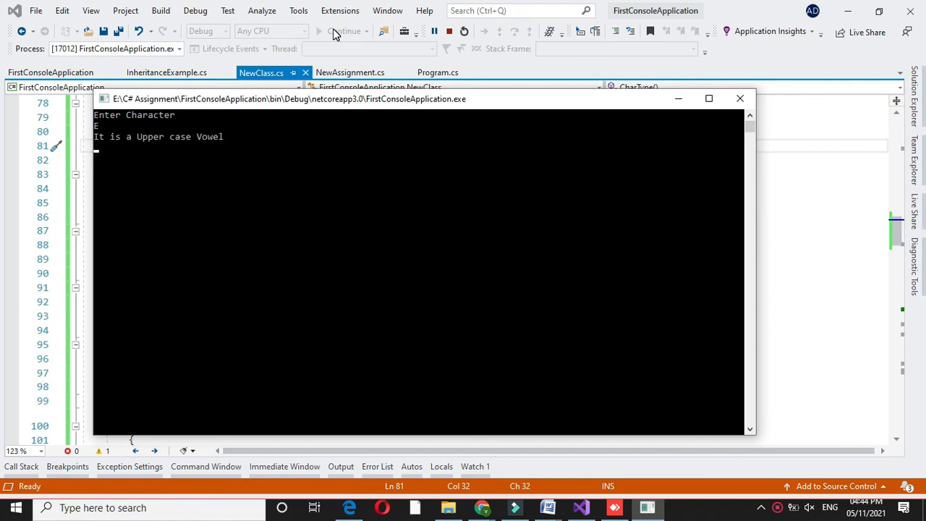
click(740, 98)
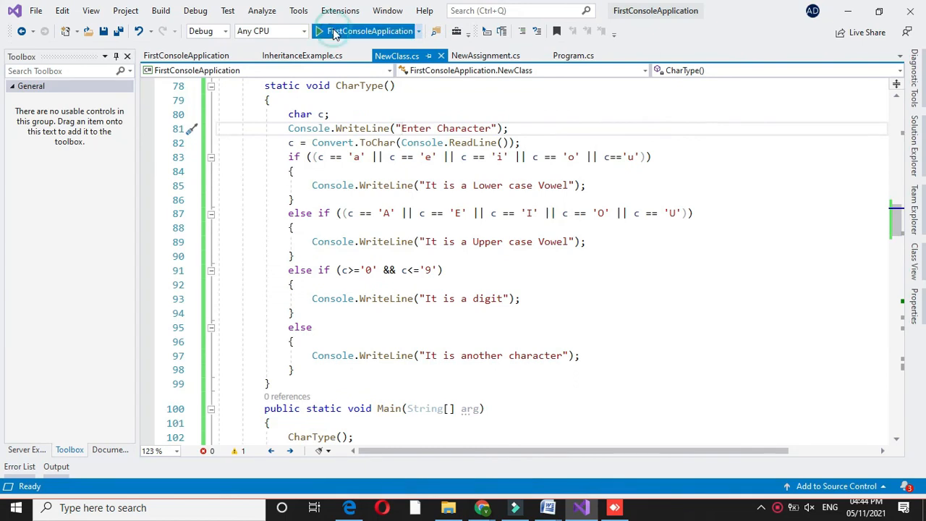
Step: Run a third time with 7, confirming the digit result
click(311, 30)
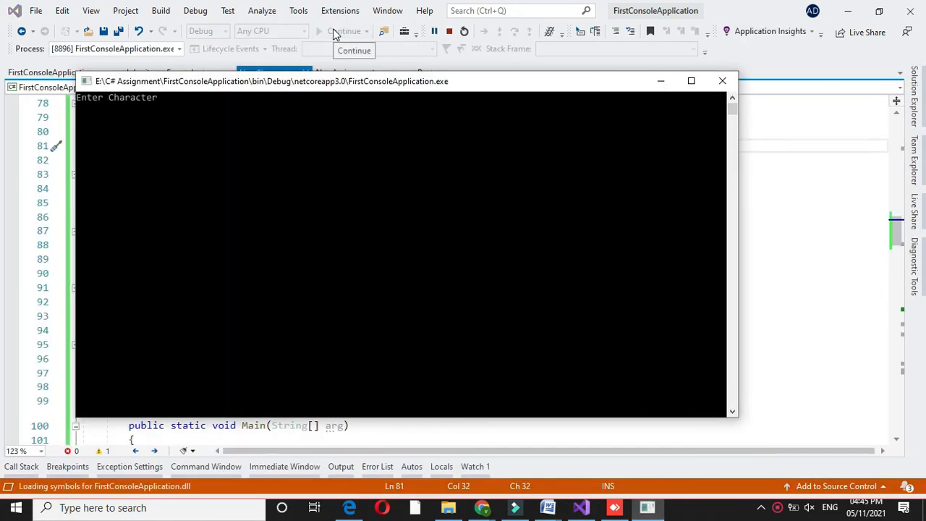
text(7)
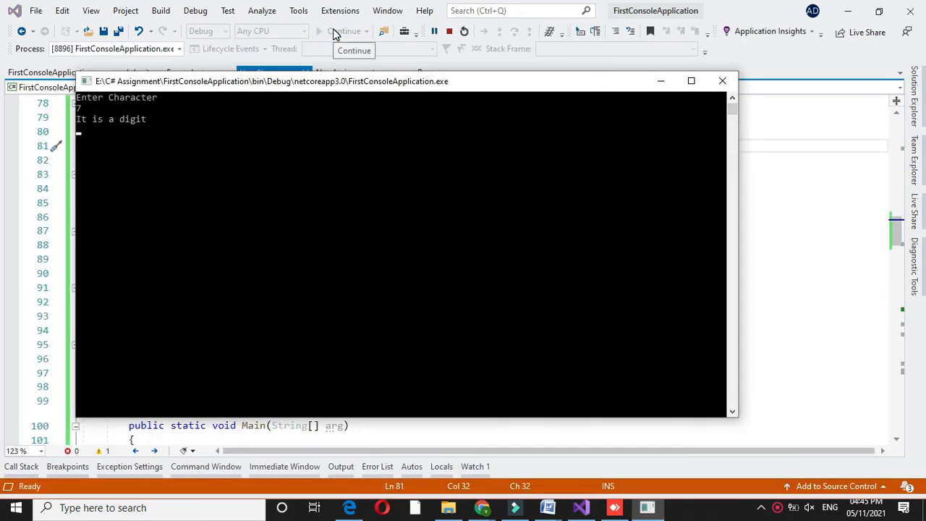